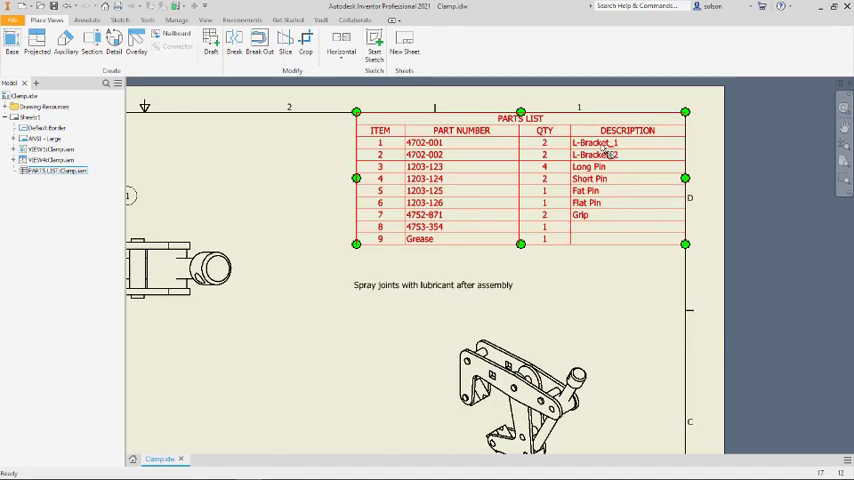
Step: Apply UPPERCASE to the Description and Material columns in the clamp assembly's Bill of Materials
{"action": "double_click", "coordinate": [520, 118]}
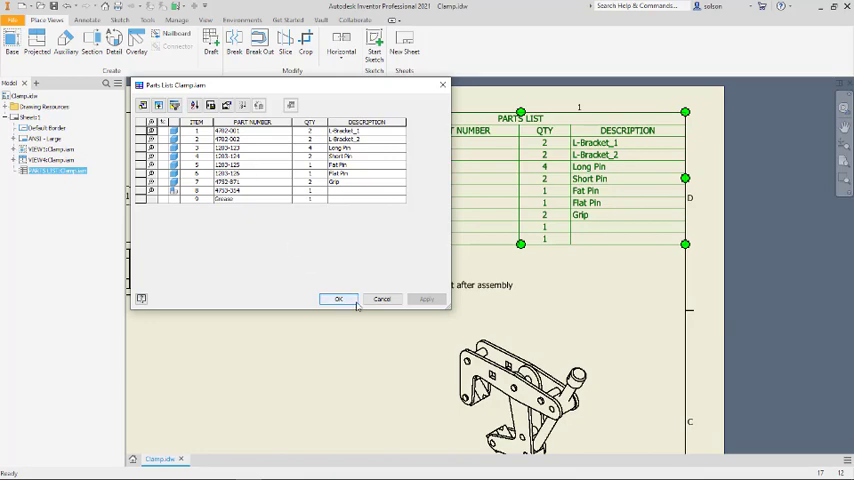
{"action": "left_click", "coordinate": [338, 299]}
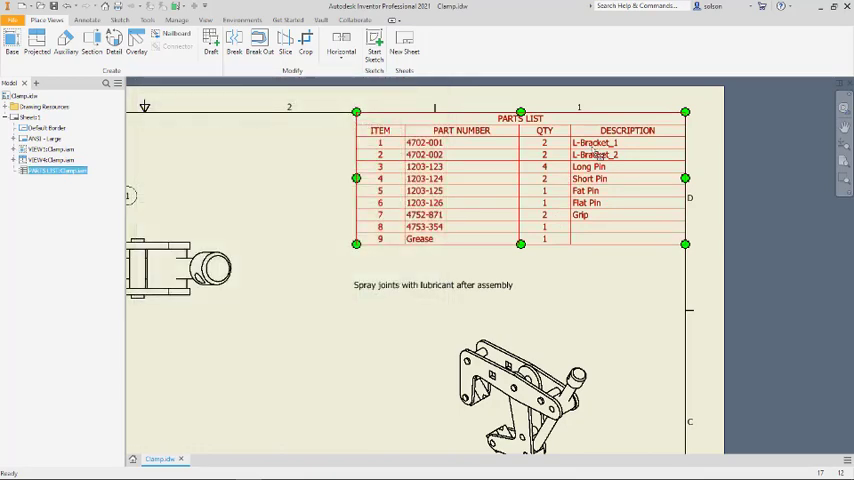
{"action": "right_click", "coordinate": [595, 143]}
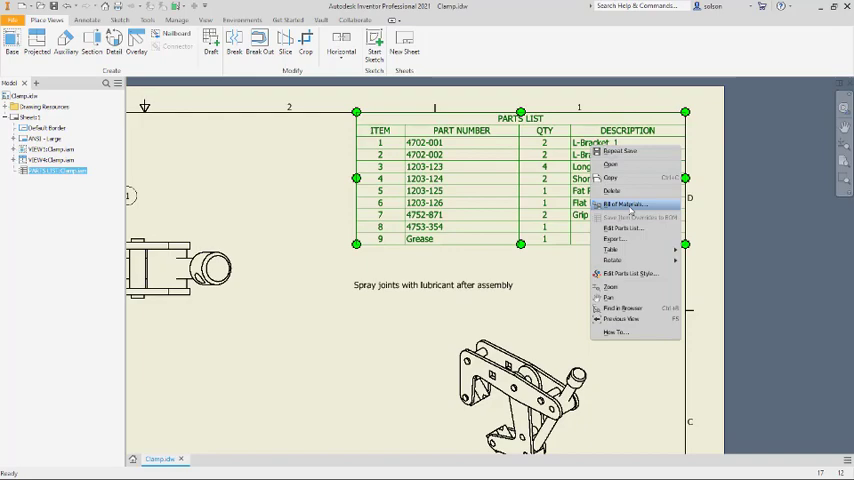
{"action": "left_click", "coordinate": [626, 203]}
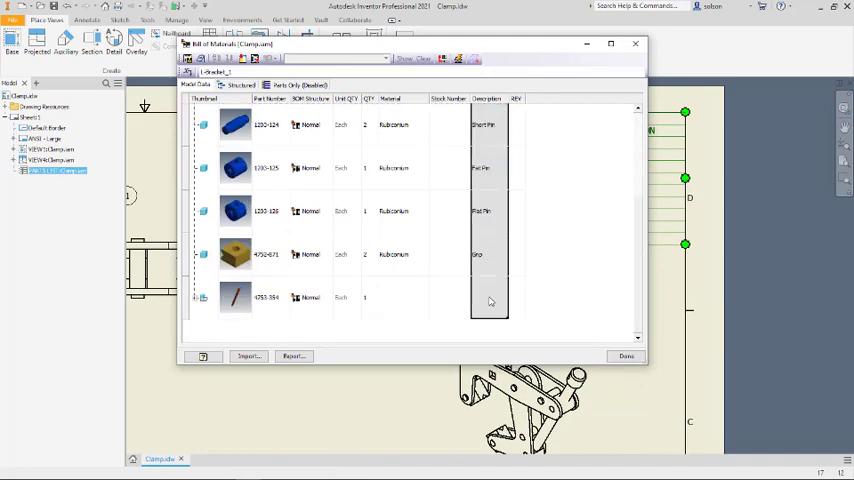
{"action": "right_click", "coordinate": [485, 167]}
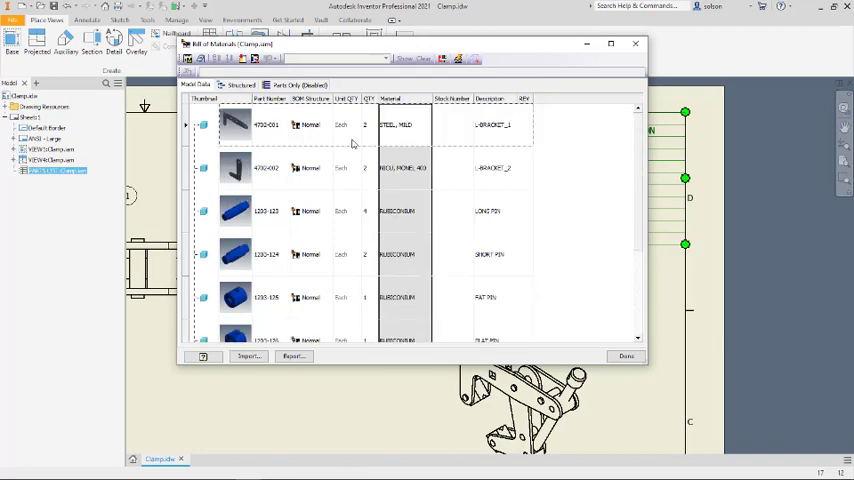
{"action": "scroll", "scroll_direction": "down", "scroll_amount": 3}
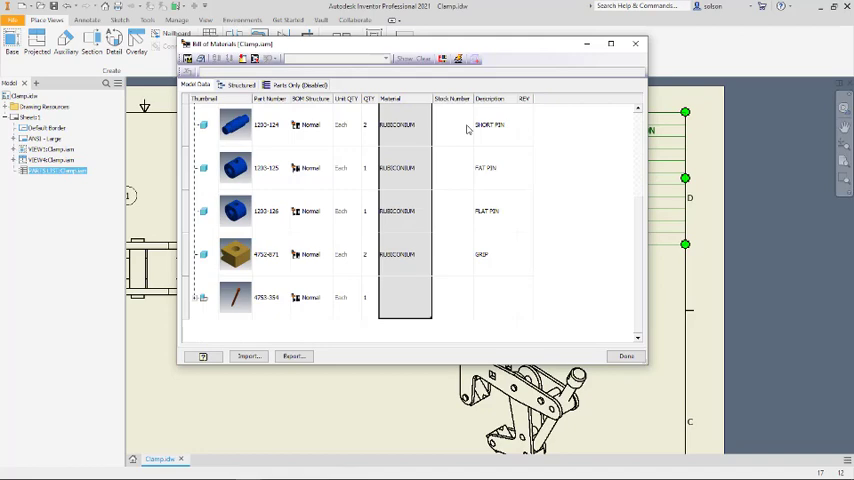
{"action": "scroll", "scroll_direction": "up", "scroll_amount": 3}
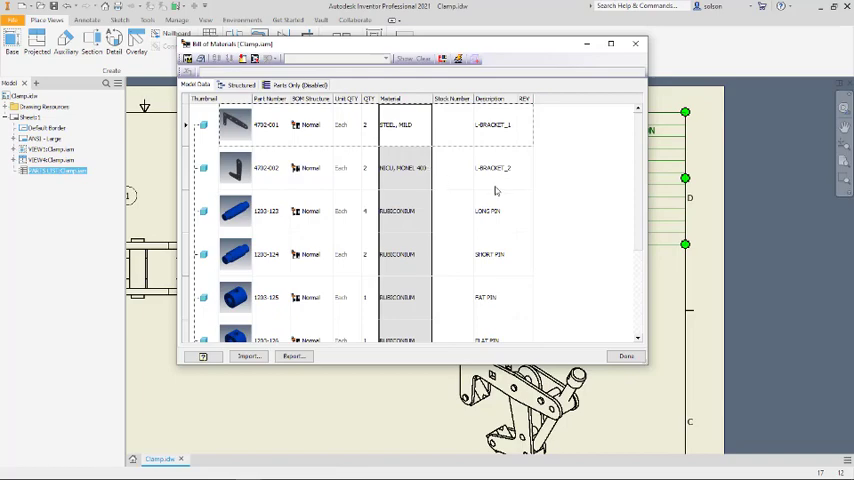
{"action": "scroll", "scroll_direction": "down", "scroll_amount": 3}
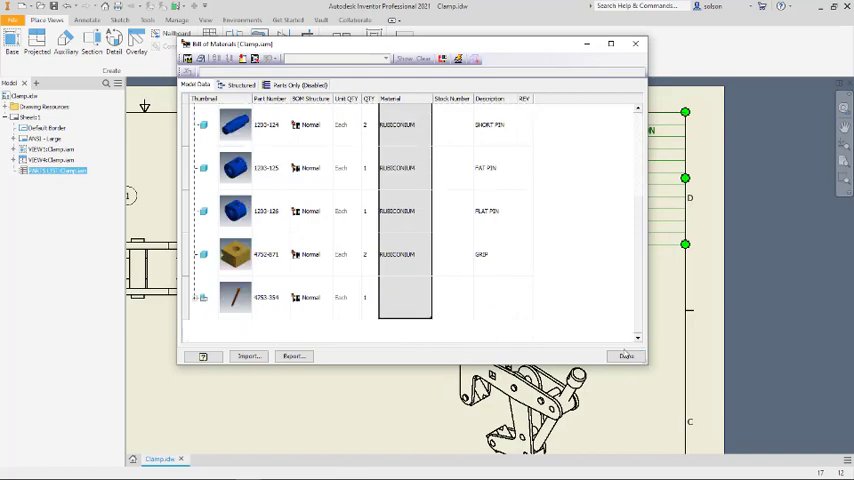
{"action": "left_click", "coordinate": [622, 356]}
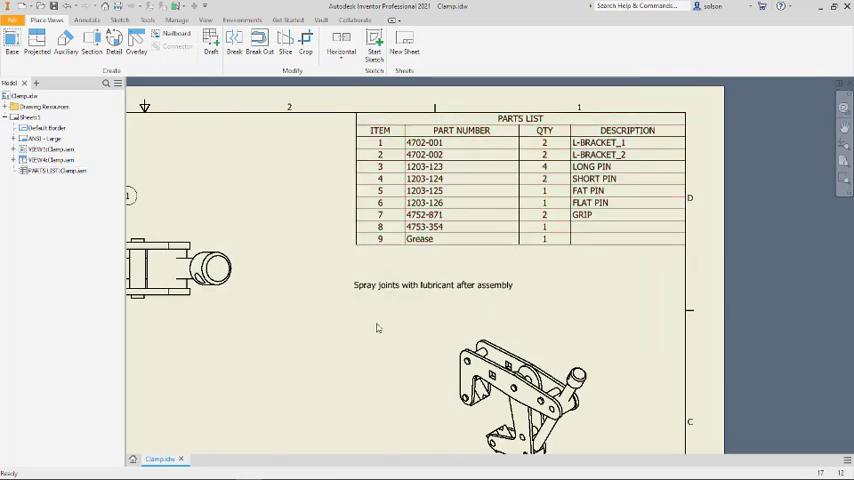
{"action": "mouse_move", "coordinate": [370, 330]}
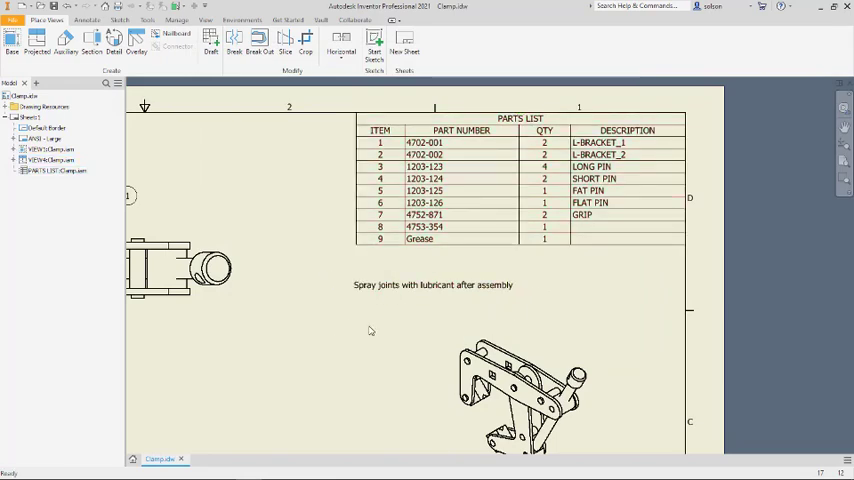
Step: Change the note's text case so it reads 'SPRAY JOINTS WITH LUBRICANT AFTER ASSEMBLY'
{"action": "double_click", "coordinate": [430, 284]}
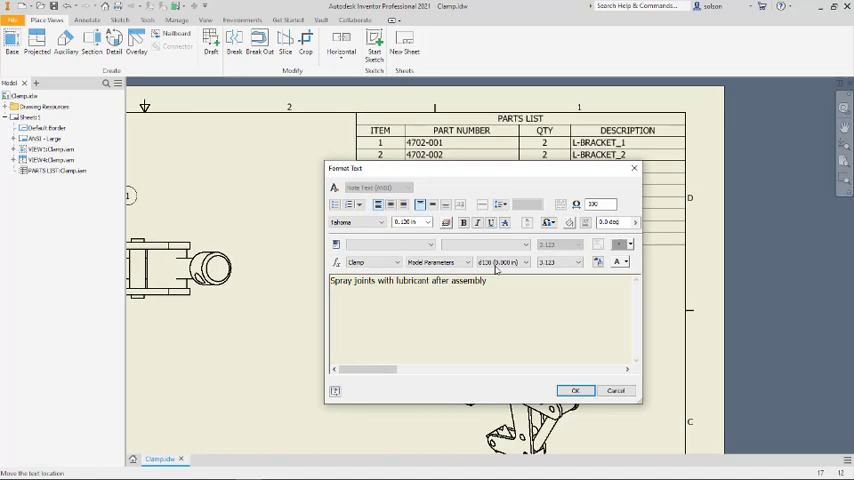
{"action": "triple_click", "coordinate": [402, 280]}
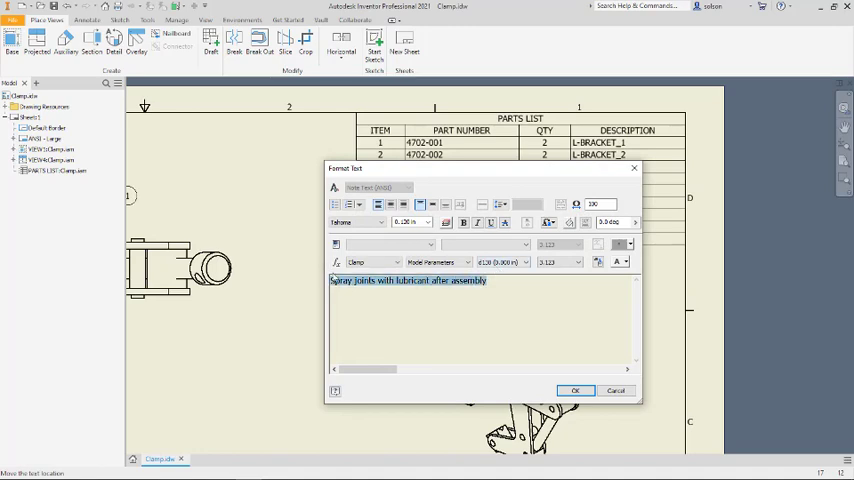
{"action": "left_click", "coordinate": [551, 222]}
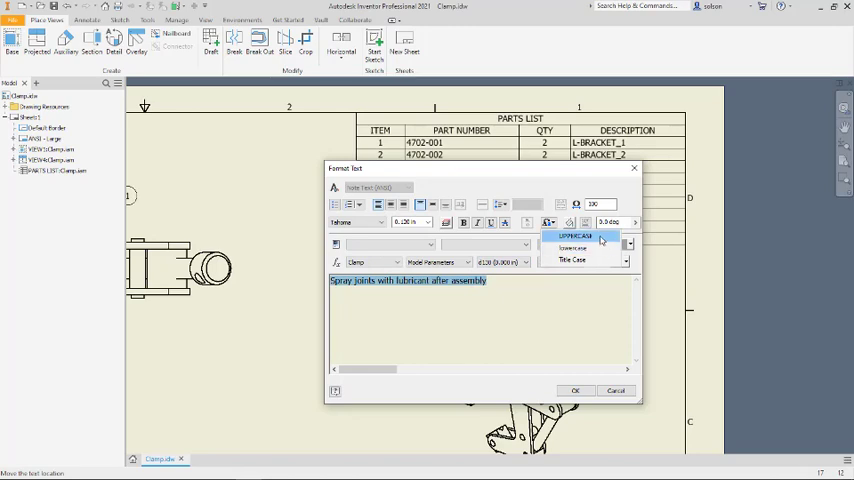
{"action": "left_click", "coordinate": [571, 235]}
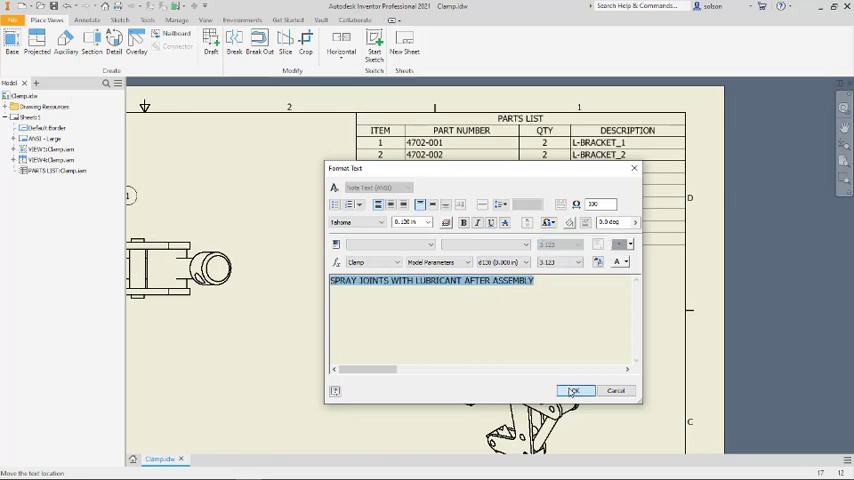
{"action": "left_click", "coordinate": [575, 389]}
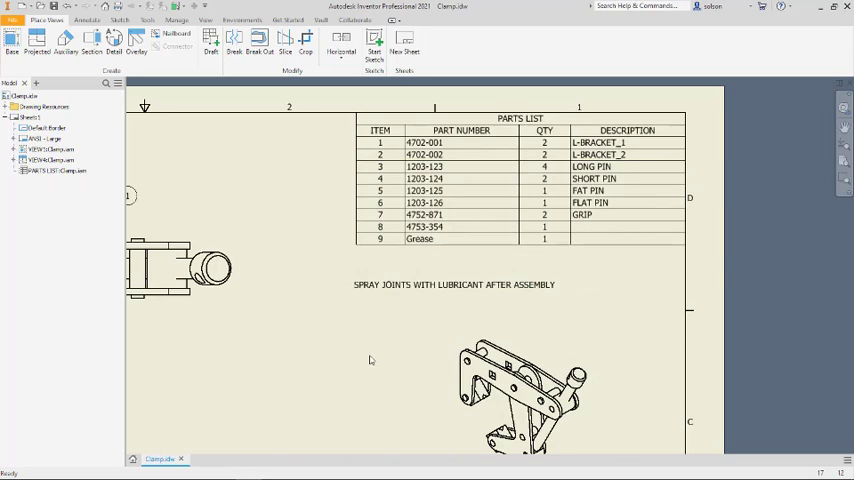